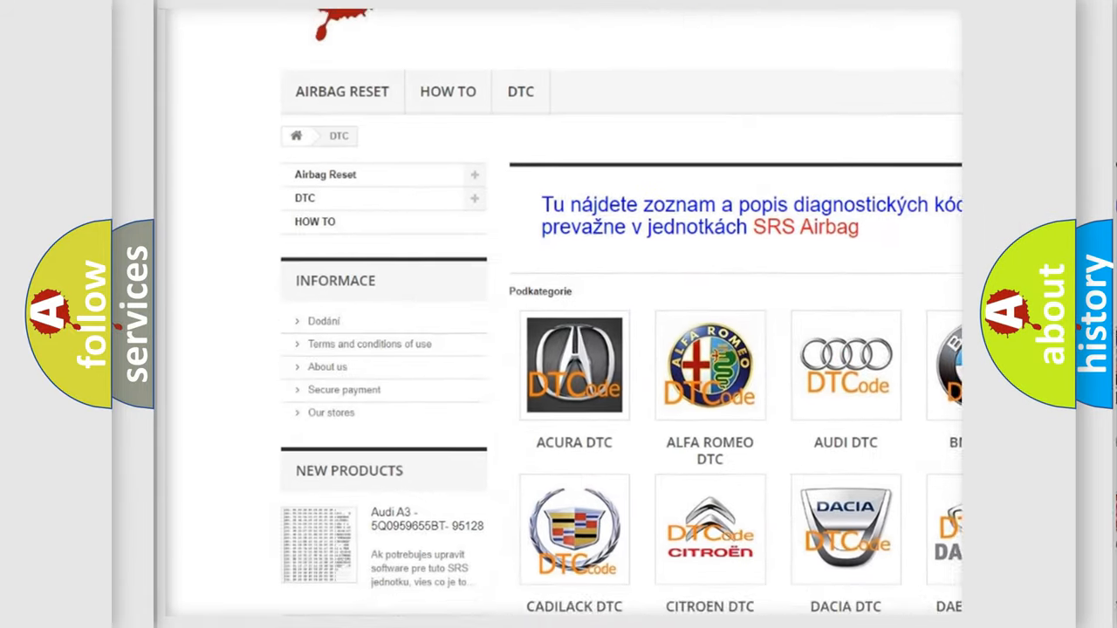
scroll(down, 3)
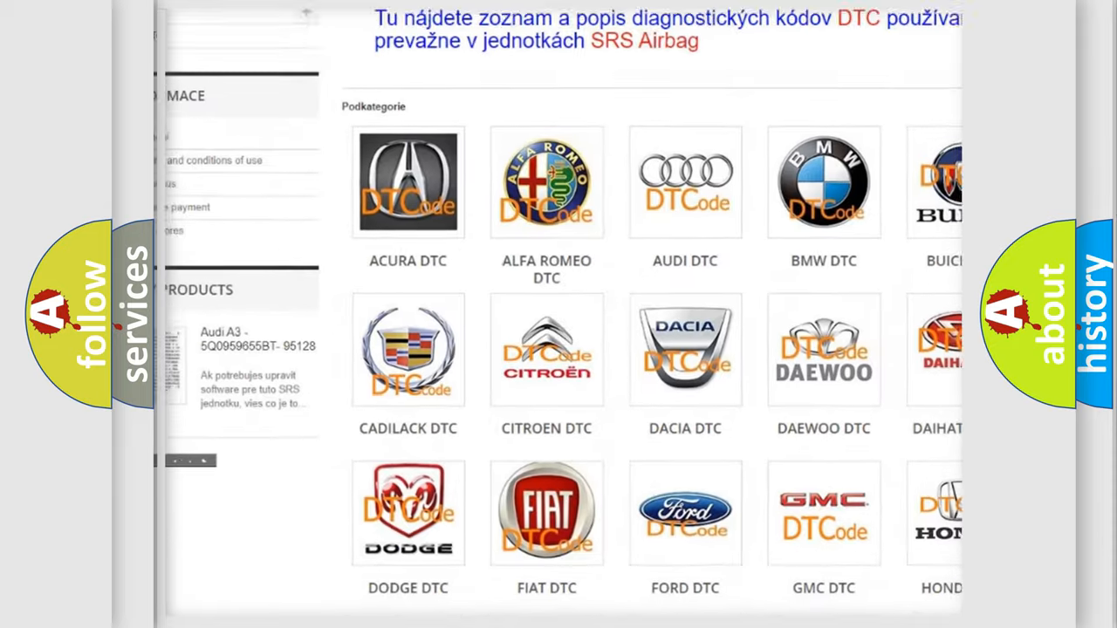
scroll(down, 3)
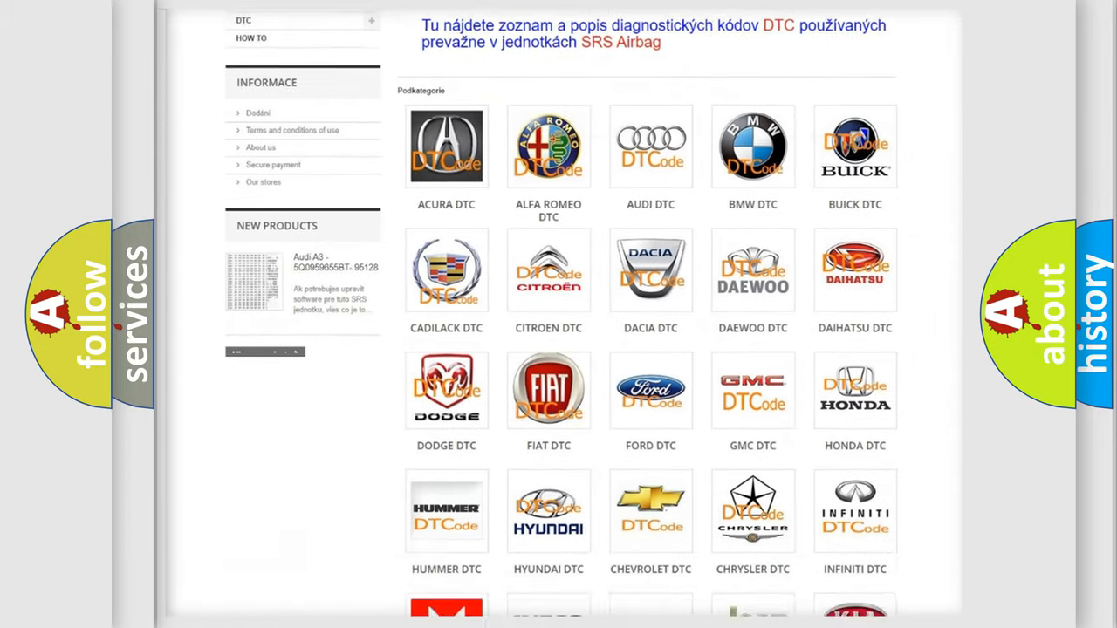
scroll(down, 3)
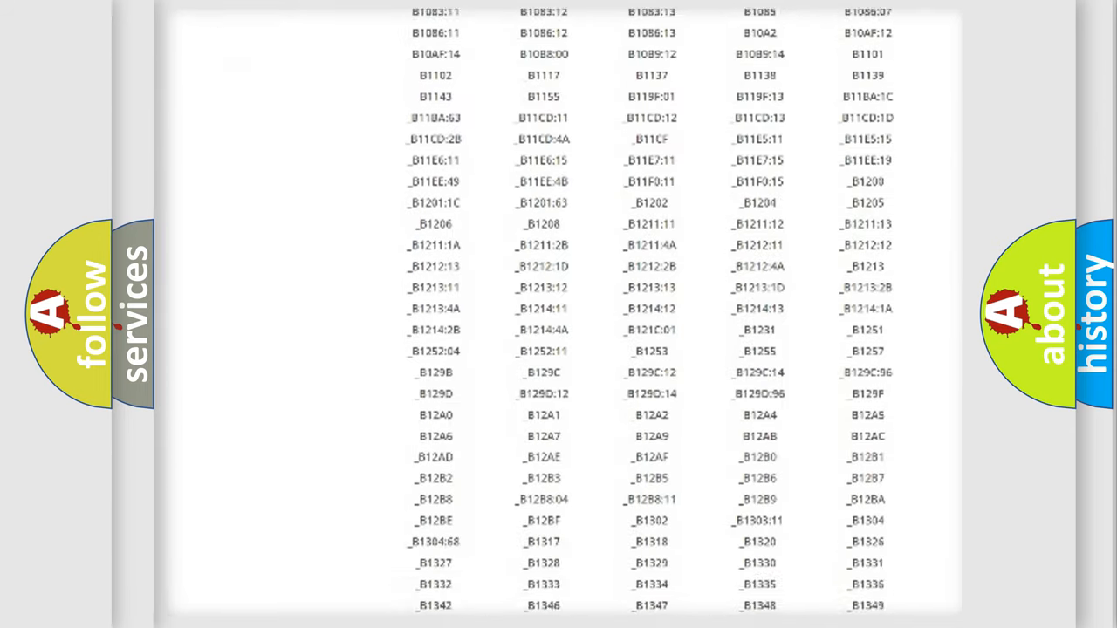
scroll(down, 3)
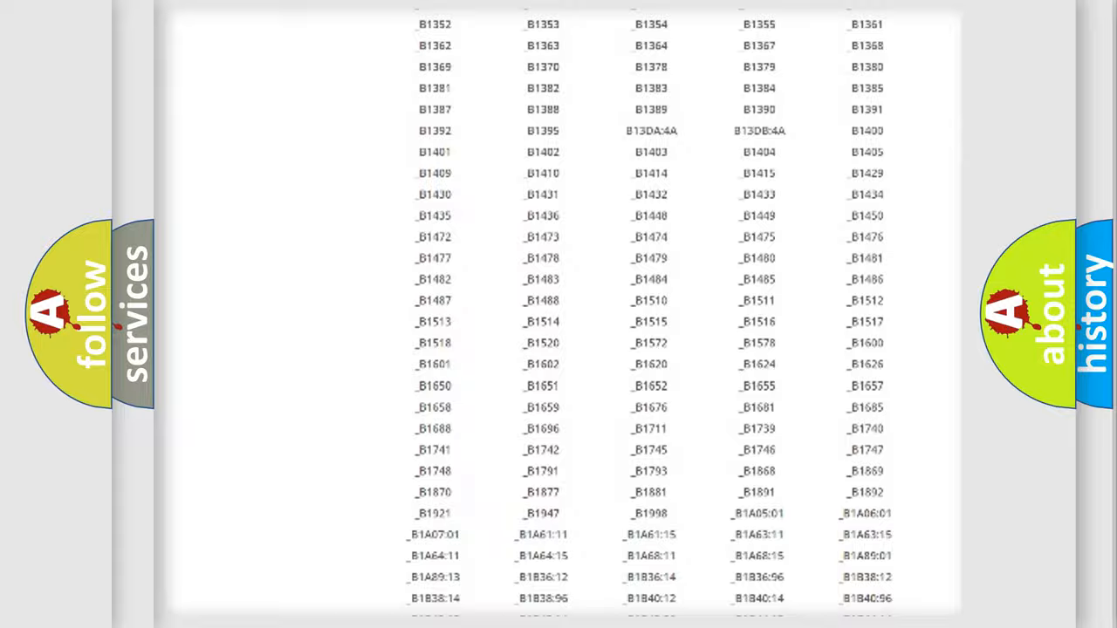